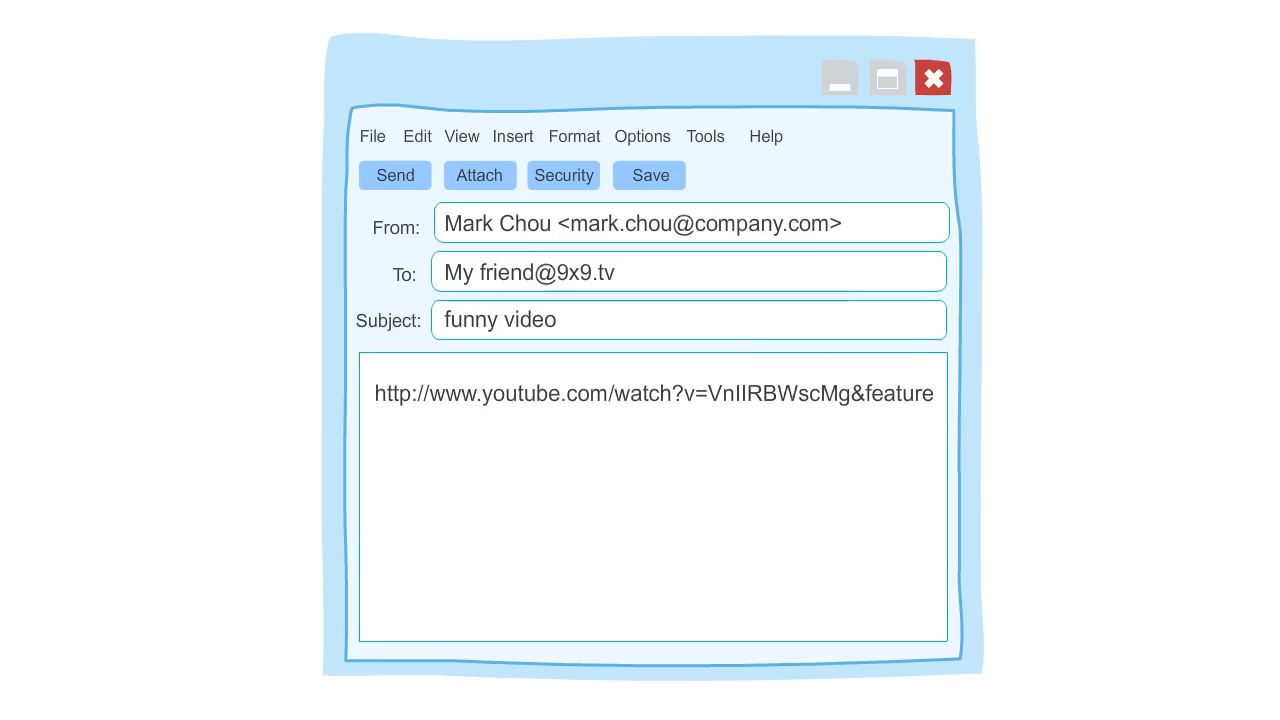
pyautogui.write('Thi')
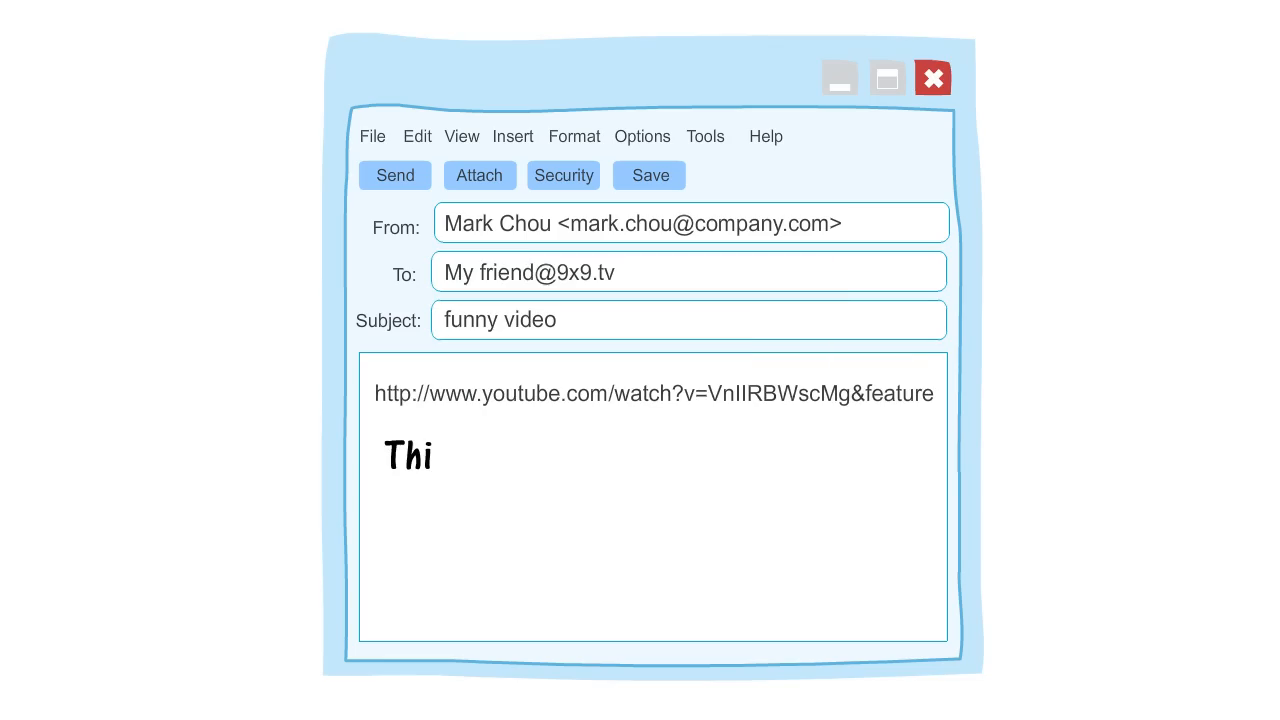